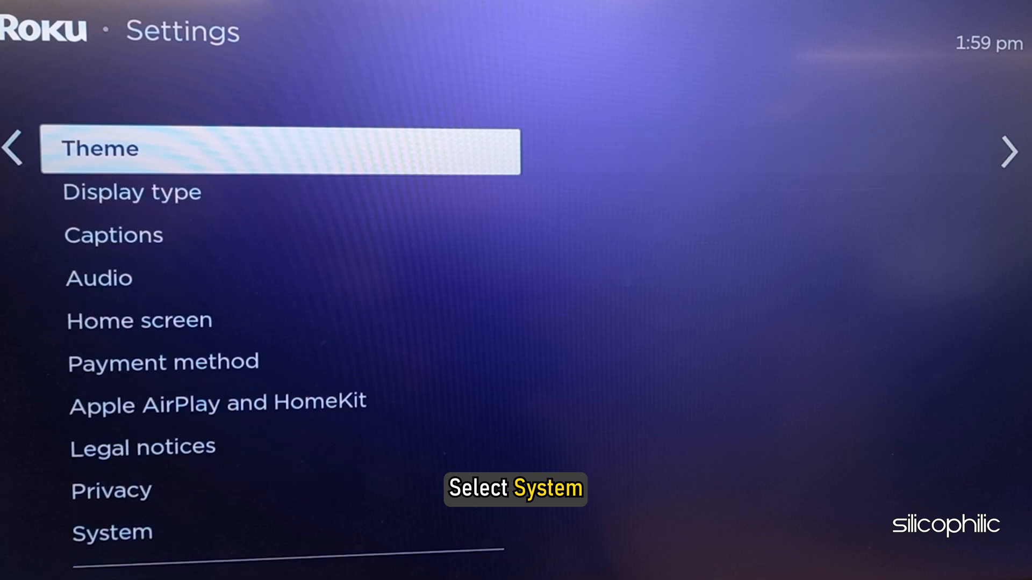
Open System > Software update and run Check now for newer system software
click(112, 532)
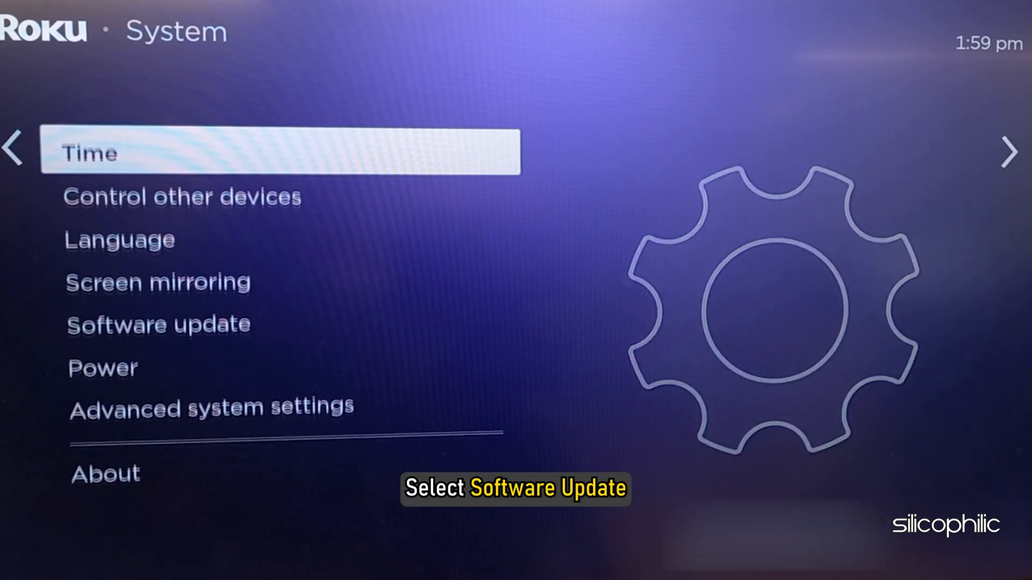
click(158, 323)
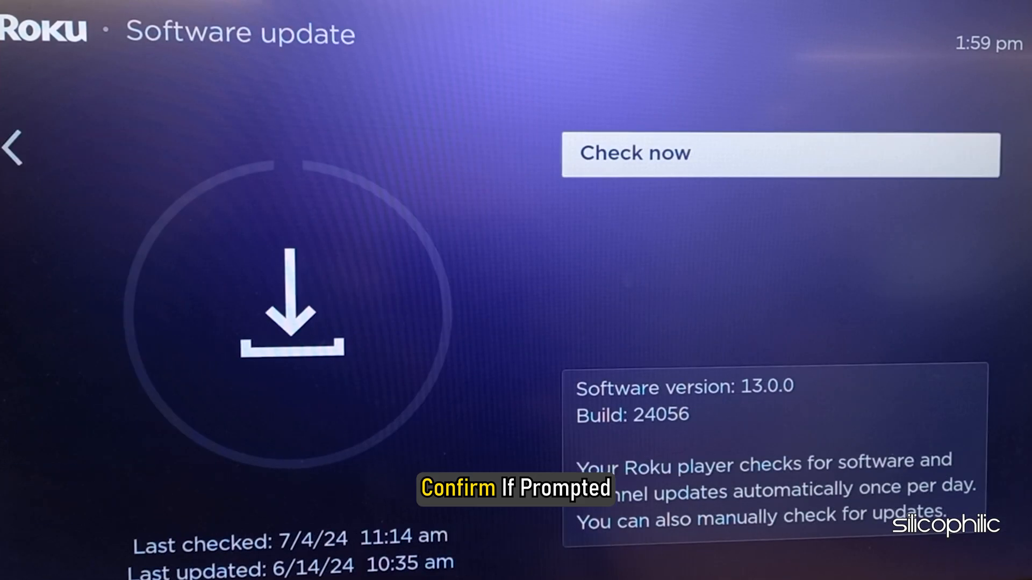
click(781, 153)
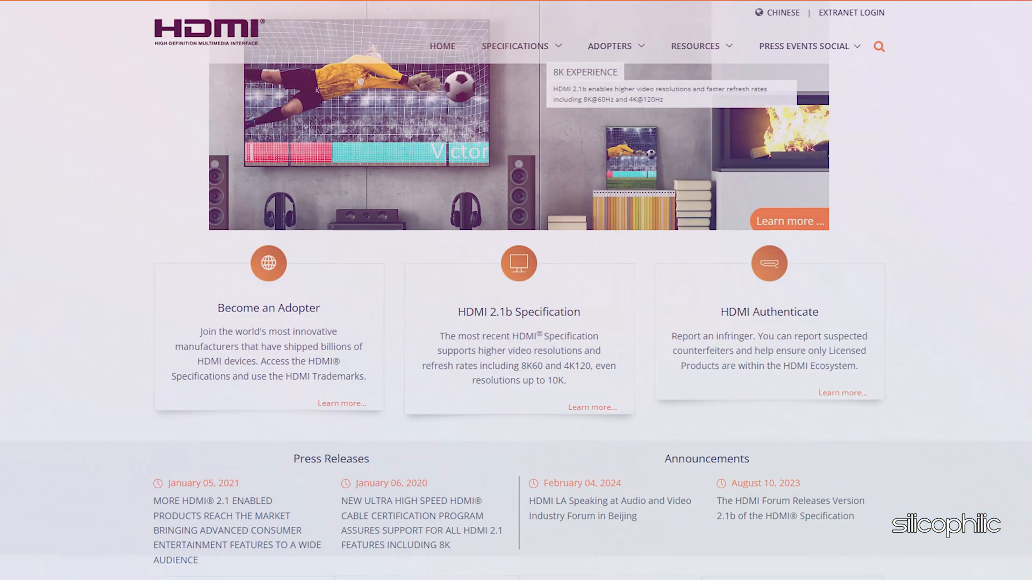
Scroll down the HDMI.org home page to review specification and adopter information
scroll(down, 3)
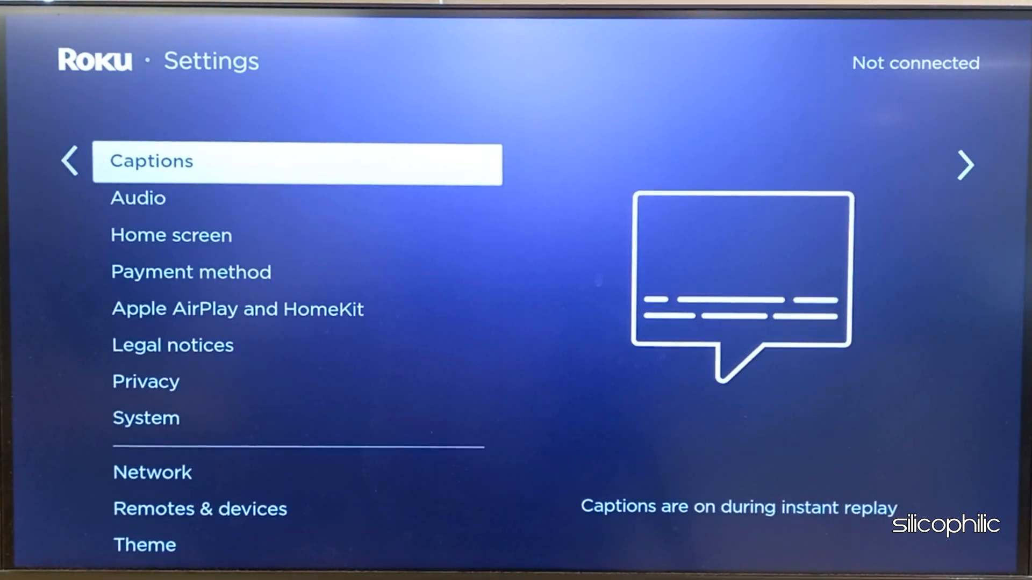
Open the System settings to reach the player's Power options
click(146, 418)
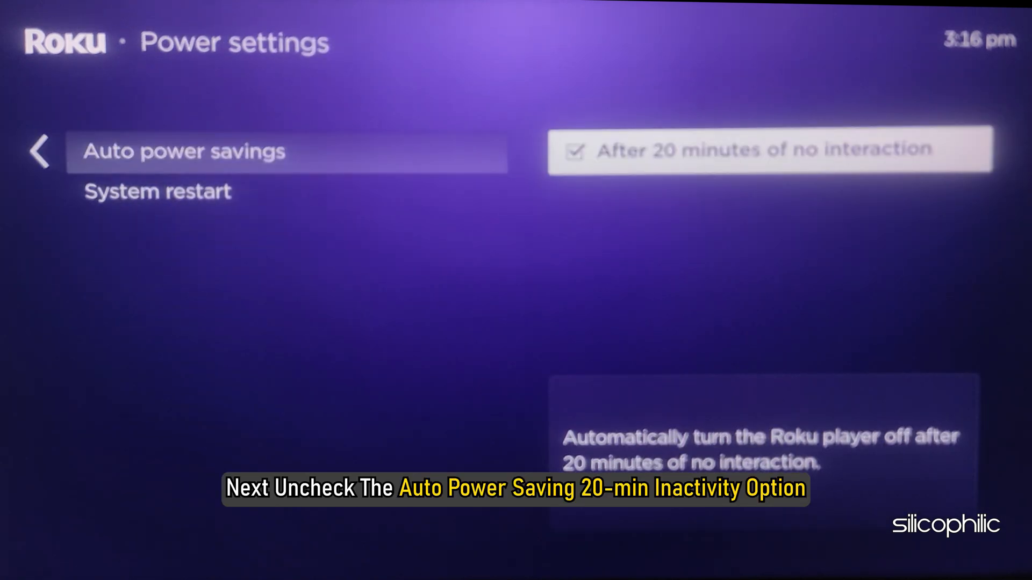
Uncheck 'After 20 minutes of no interaction' under Auto power savings
click(574, 150)
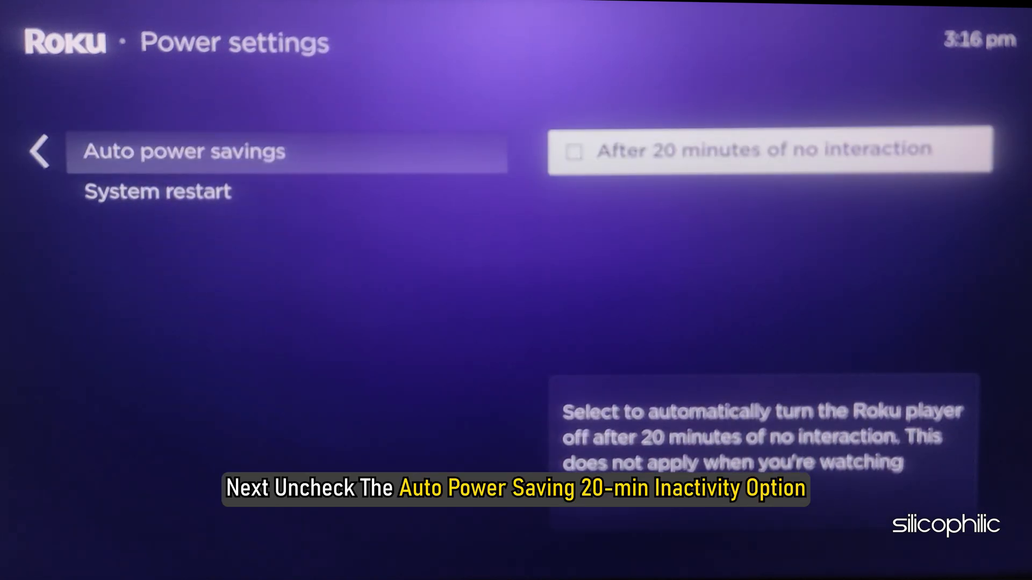